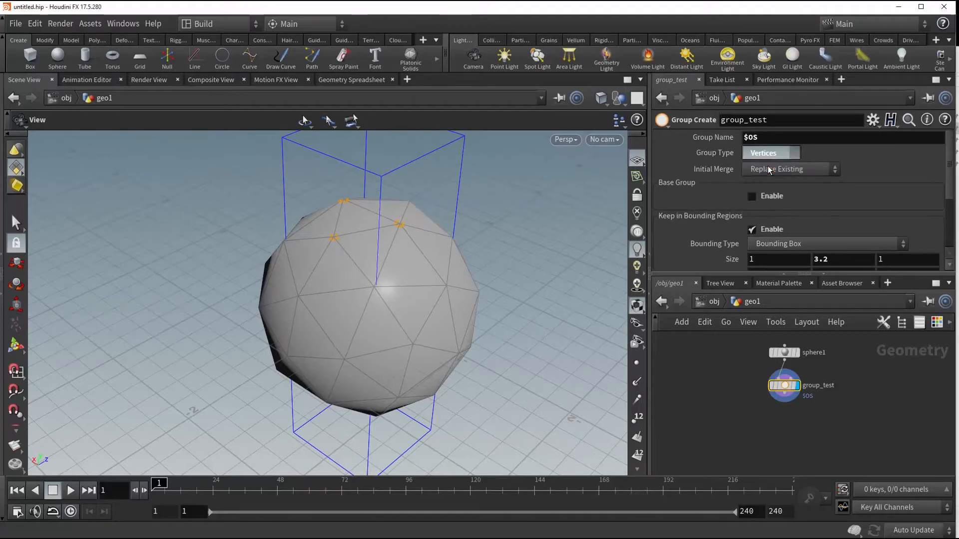
Switch group_test's Group Type to Primitives and orbit to inspect the single grouped triangle.
{"action": "left_click", "coordinate": [770, 152]}
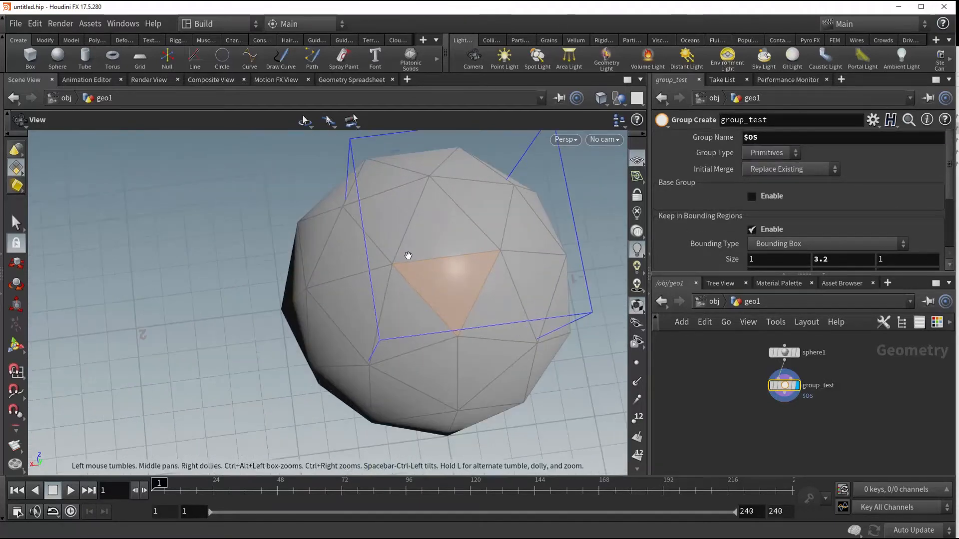
{"action": "left_click_drag", "start_coordinate": [407, 255], "coordinate": [397, 235]}
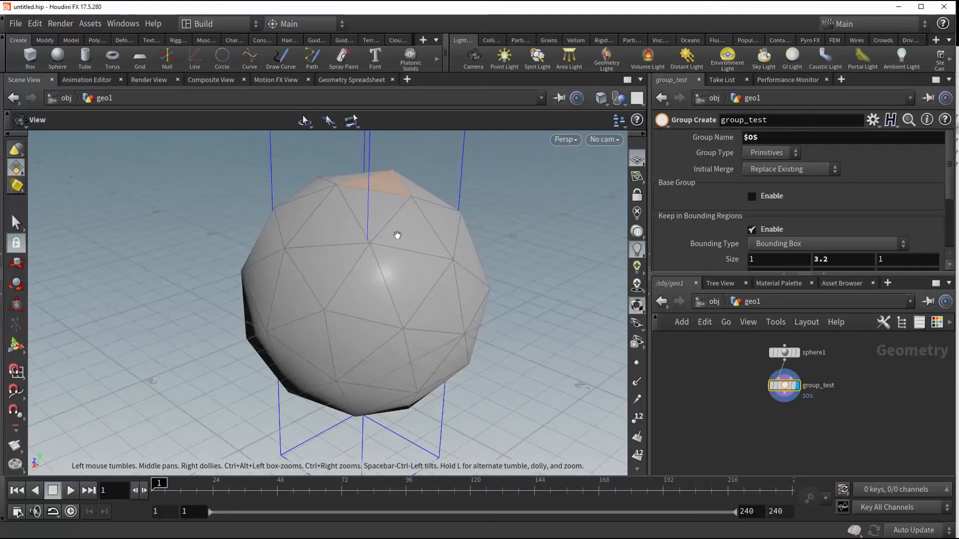
{"action": "left_click_drag", "start_coordinate": [396, 235], "coordinate": [372, 223]}
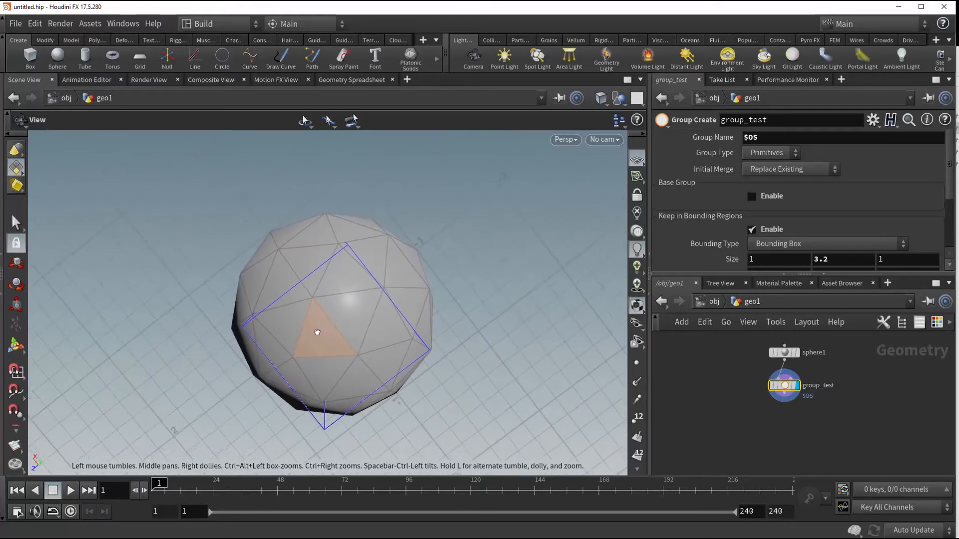
{"action": "left_click_drag", "start_coordinate": [317, 332], "coordinate": [327, 293]}
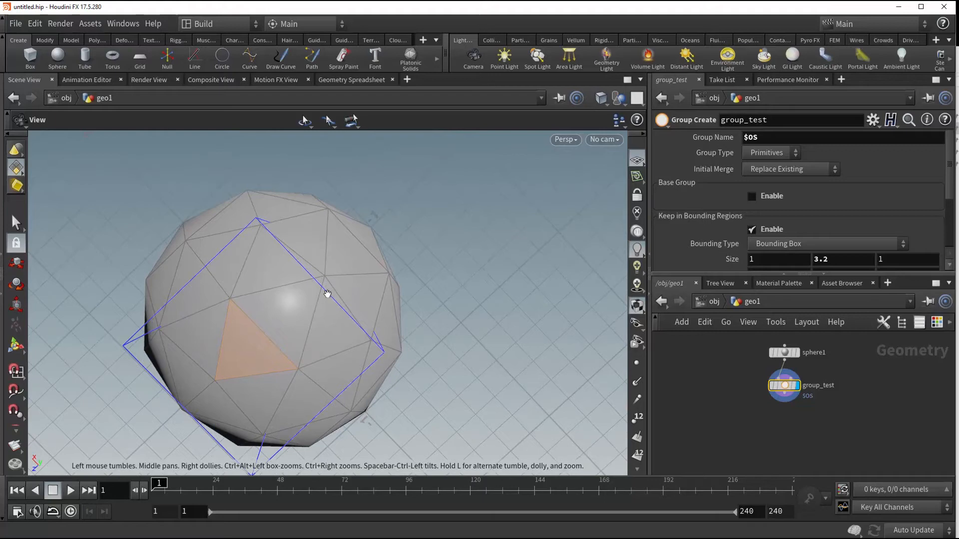
{"action": "left_click_drag", "start_coordinate": [328, 294], "coordinate": [360, 245]}
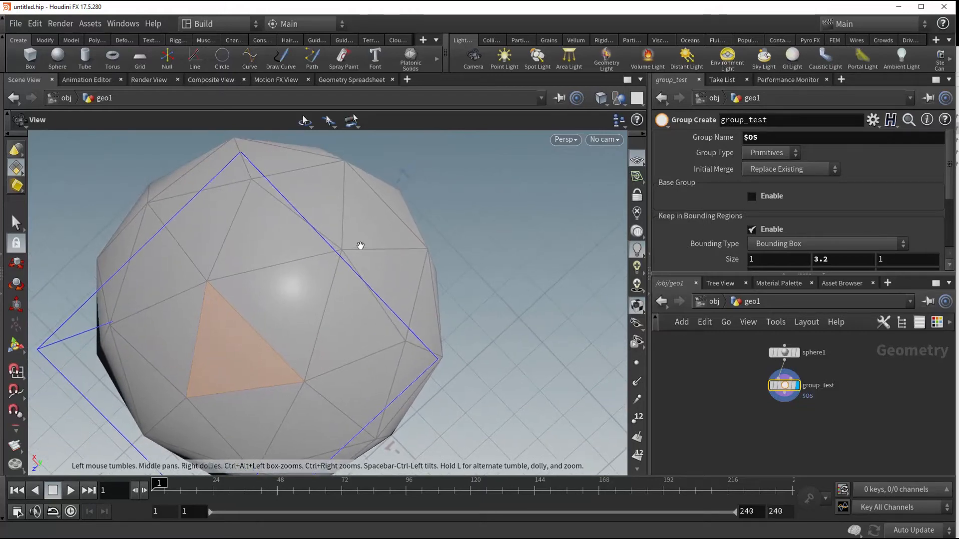
{"action": "left_click_drag", "start_coordinate": [360, 245], "coordinate": [308, 306]}
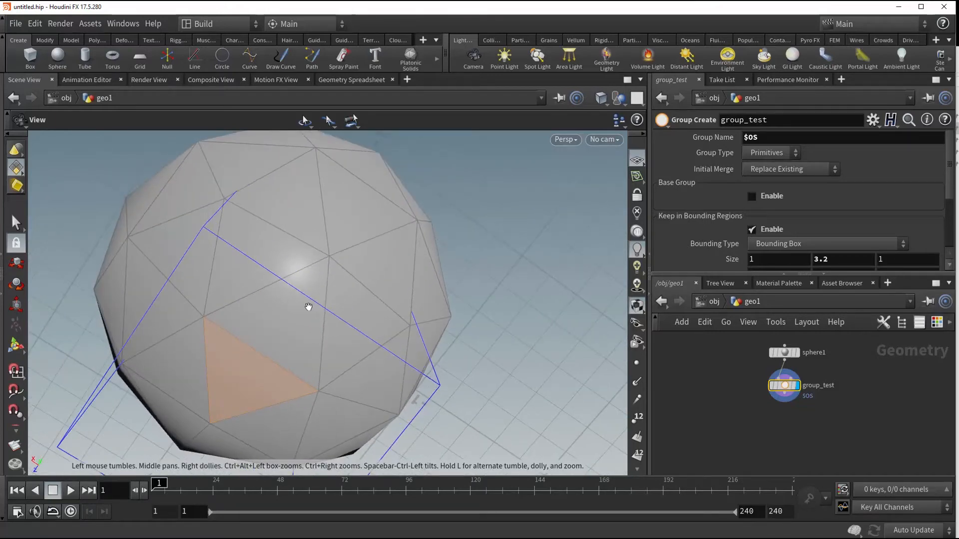
{"action": "left_click_drag", "start_coordinate": [309, 305], "coordinate": [324, 357]}
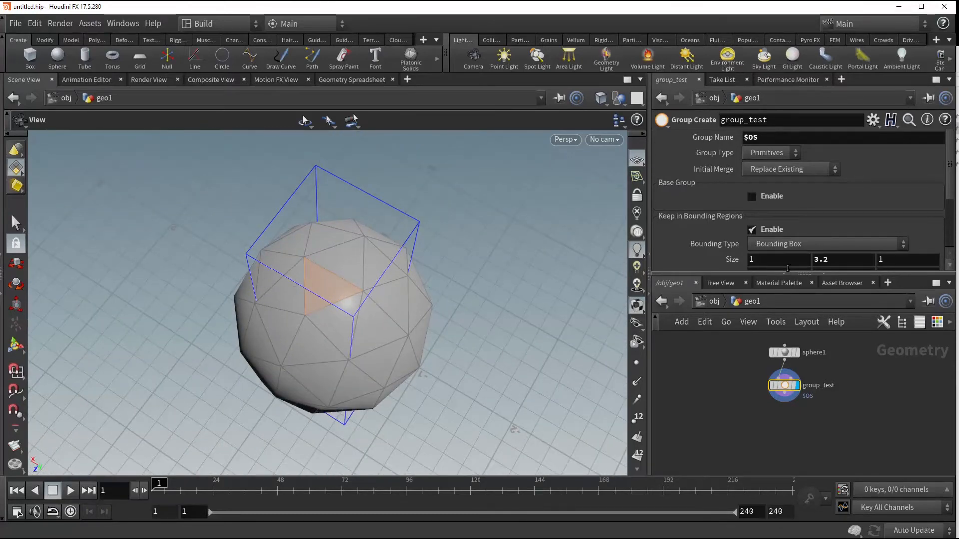
Enable Include Partially Contained Entities and orbit to view the larger grouped patch.
{"action": "scroll", "scroll_direction": "down", "scroll_amount": 3}
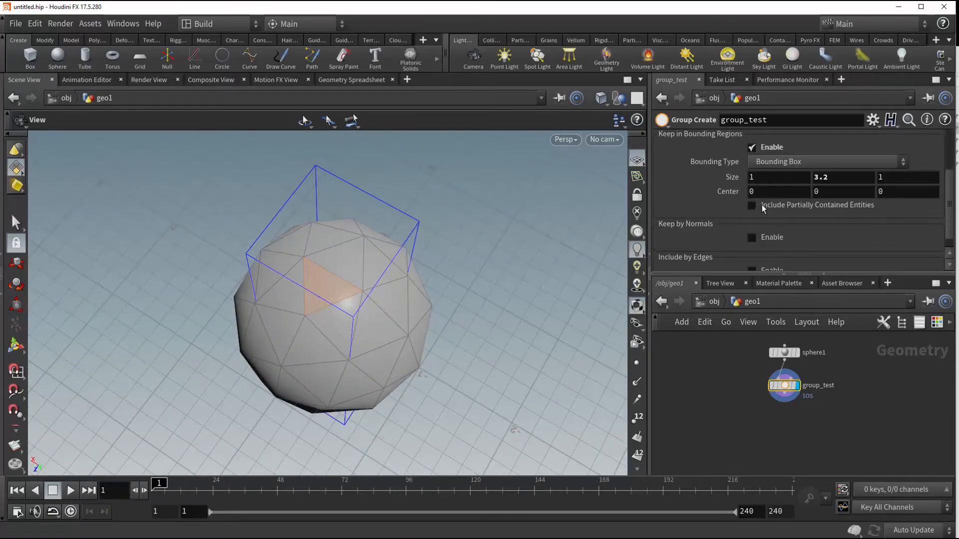
{"action": "left_click", "coordinate": [751, 205]}
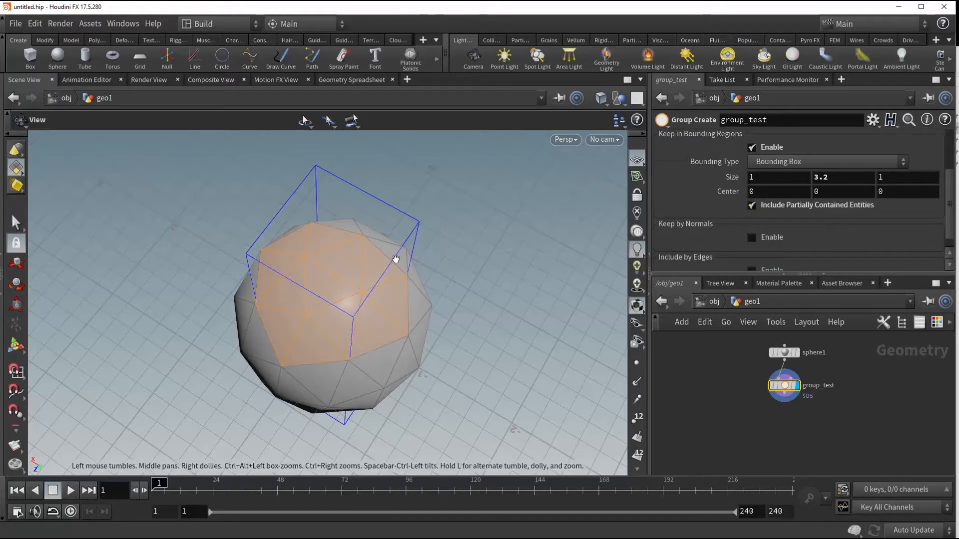
{"action": "left_click_drag", "start_coordinate": [395, 257], "coordinate": [379, 228]}
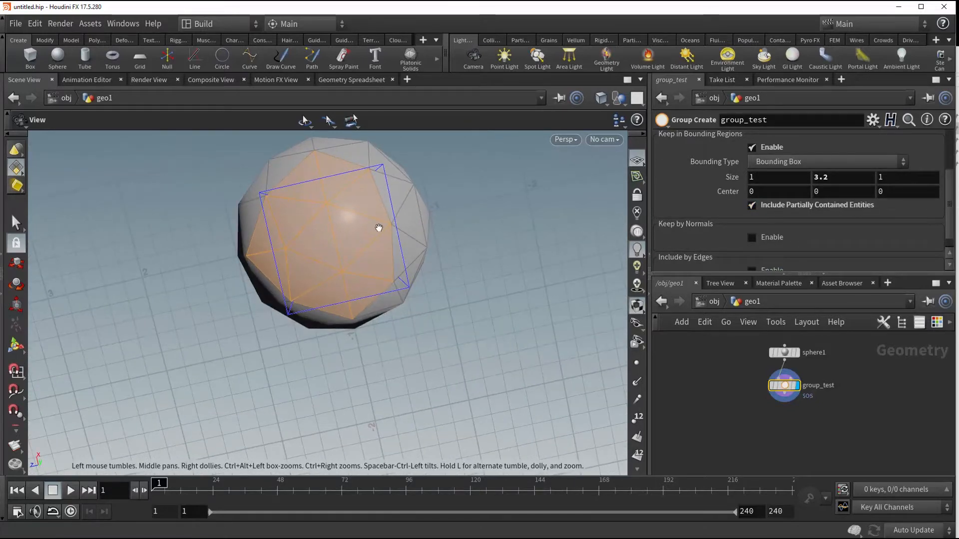
{"action": "left_click_drag", "start_coordinate": [378, 227], "coordinate": [326, 300]}
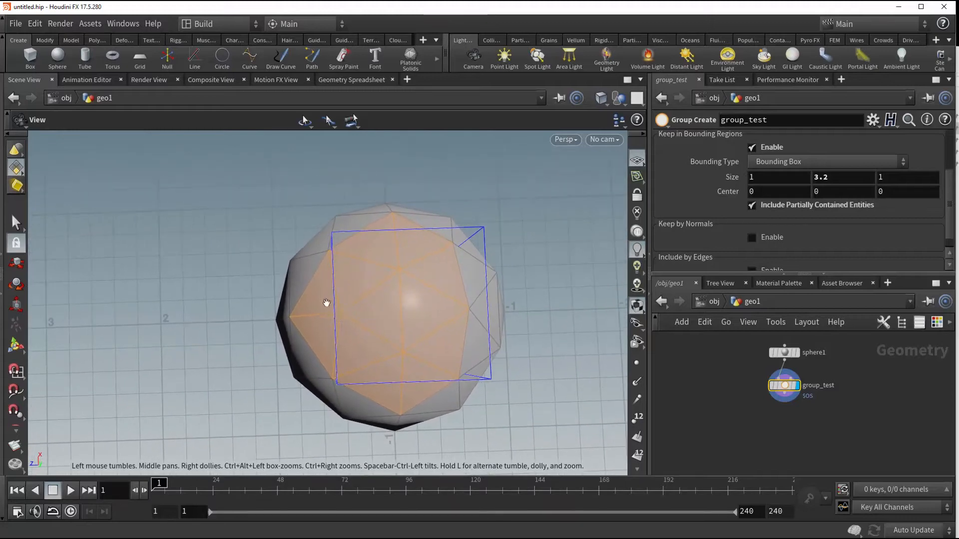
Set Bounding Type to Bounding Sphere and turn off Include Partially Contained Entities.
{"action": "left_click", "coordinate": [825, 161]}
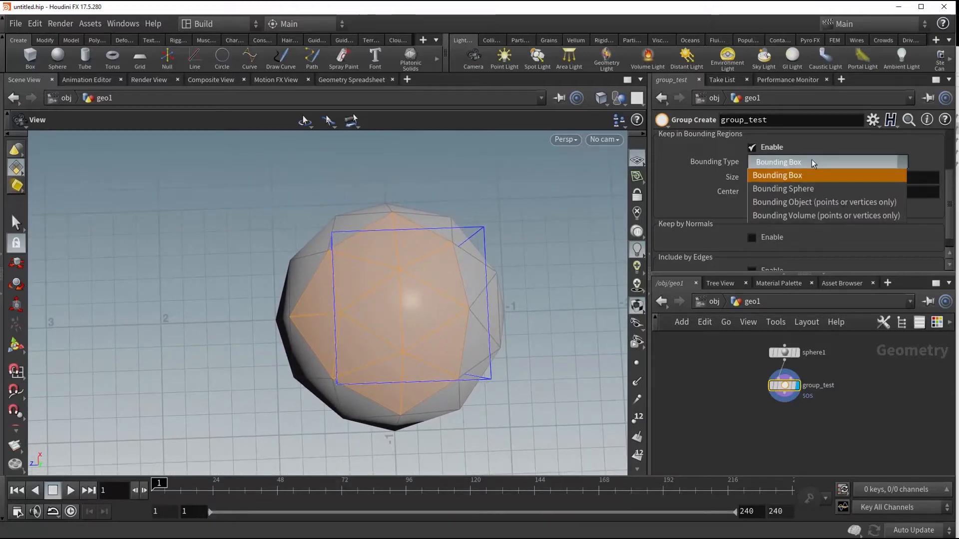
{"action": "left_click", "coordinate": [782, 188]}
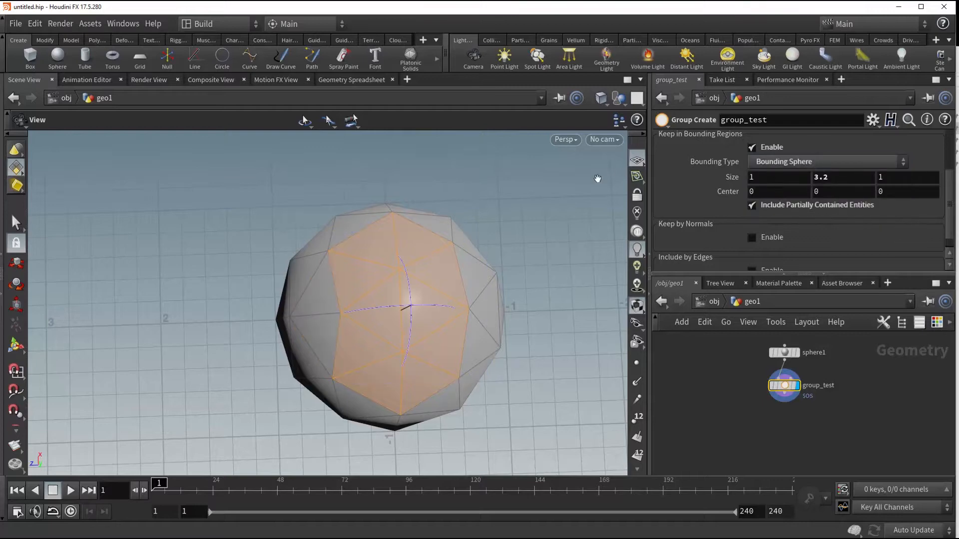
{"action": "left_click_drag", "start_coordinate": [597, 178], "coordinate": [341, 193]}
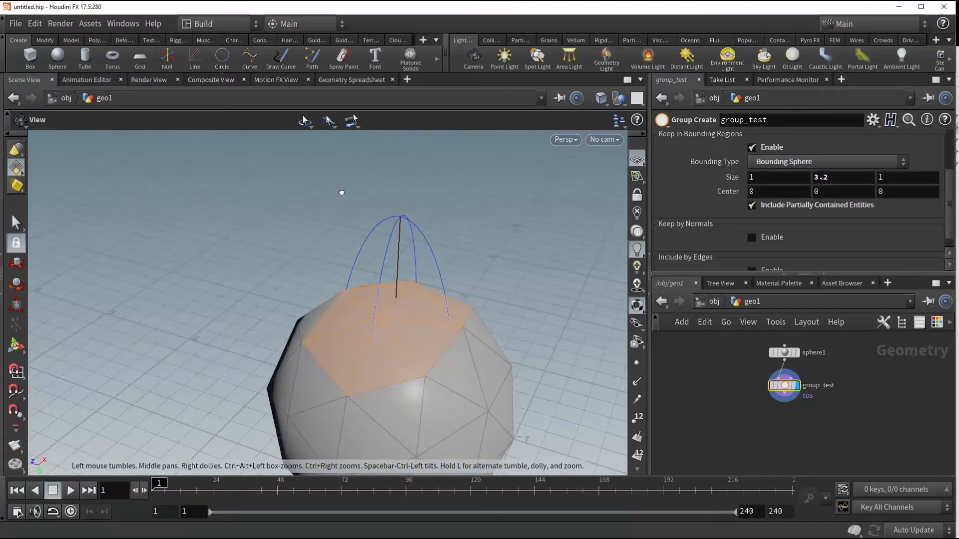
{"action": "left_click", "coordinate": [753, 205]}
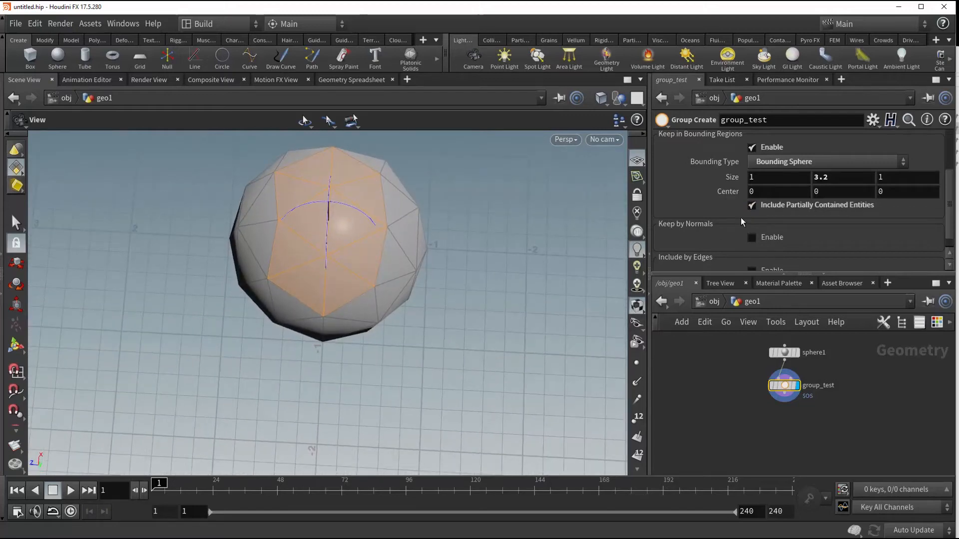
{"action": "left_click", "coordinate": [751, 204]}
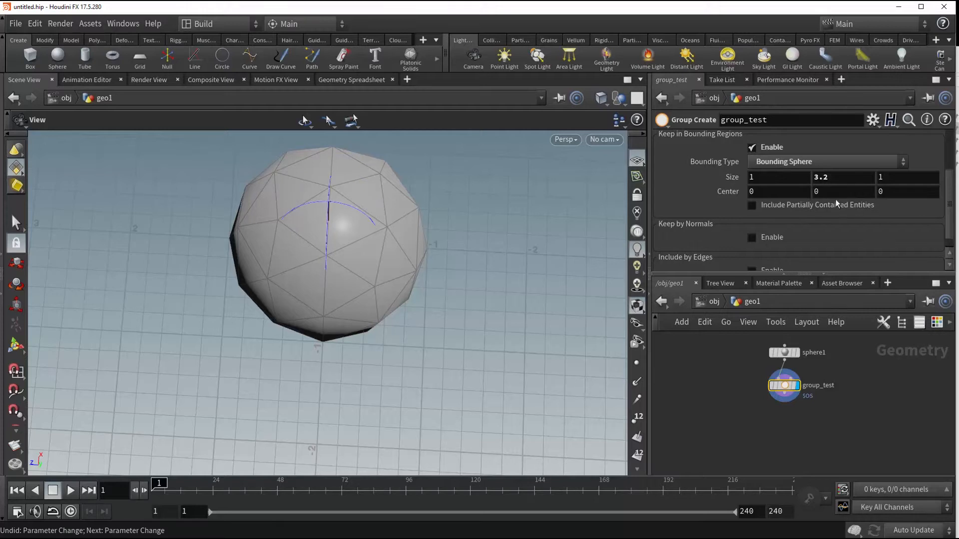
{"action": "mouse_move", "coordinate": [809, 204]}
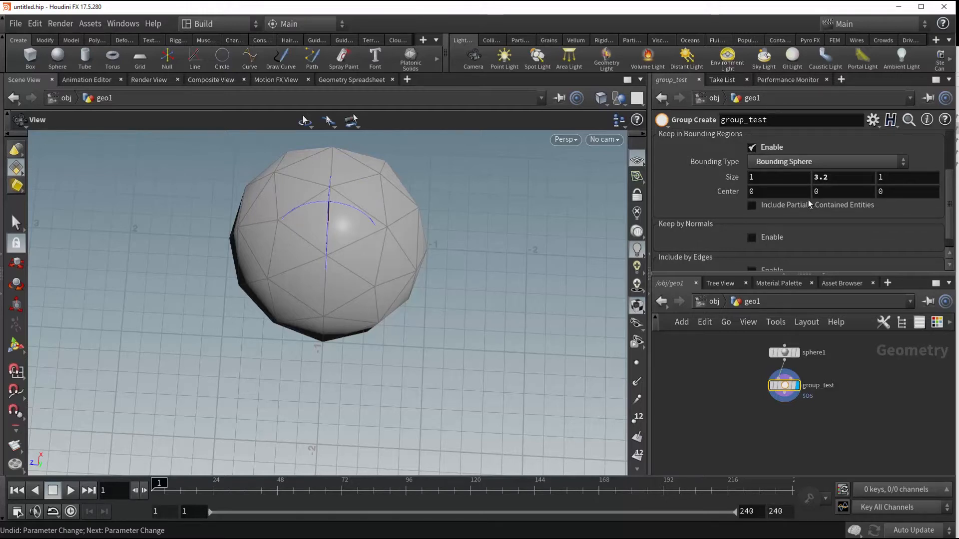
Set Bounding Type to Bounding Object and add a Box node to the network.
{"action": "left_click", "coordinate": [825, 161]}
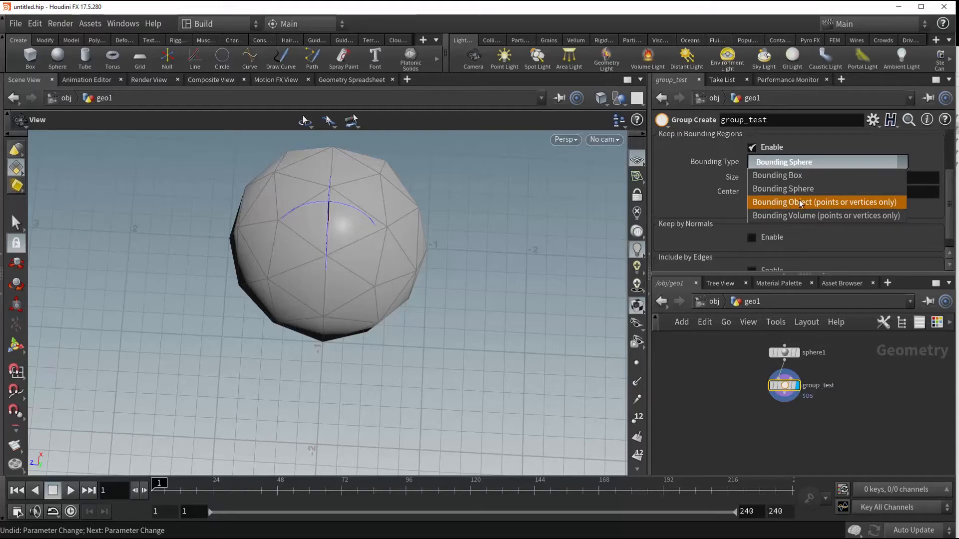
{"action": "left_click", "coordinate": [823, 202]}
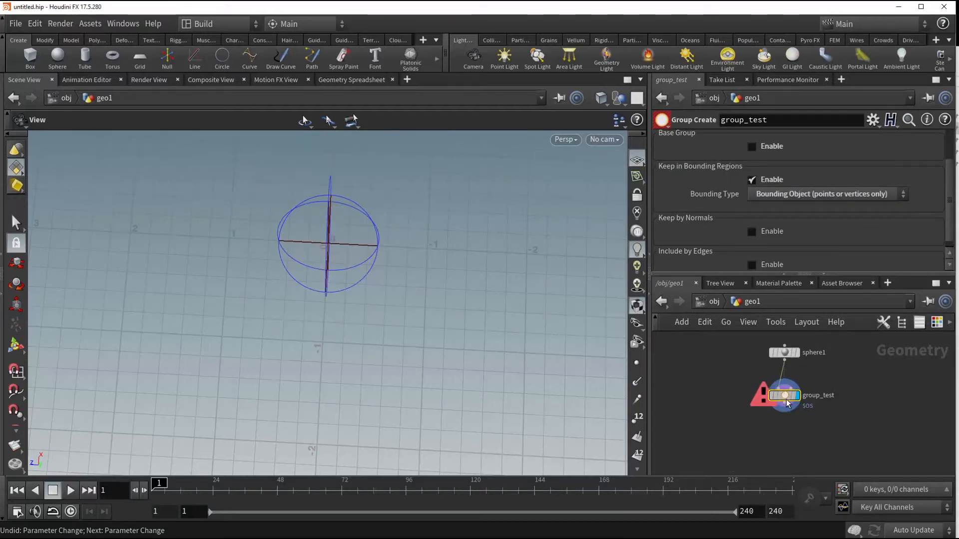
{"action": "mouse_move", "coordinate": [785, 405]}
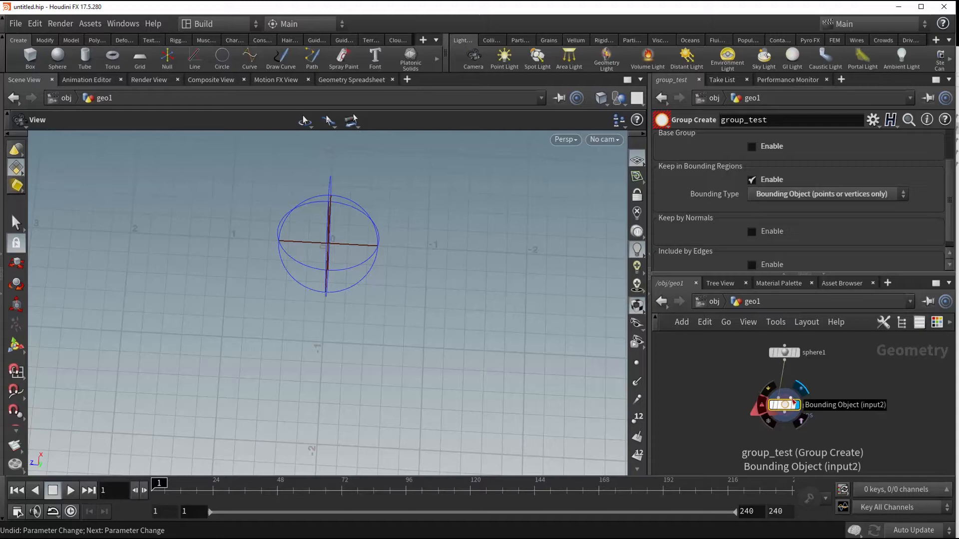
{"action": "key", "text": "tab"}
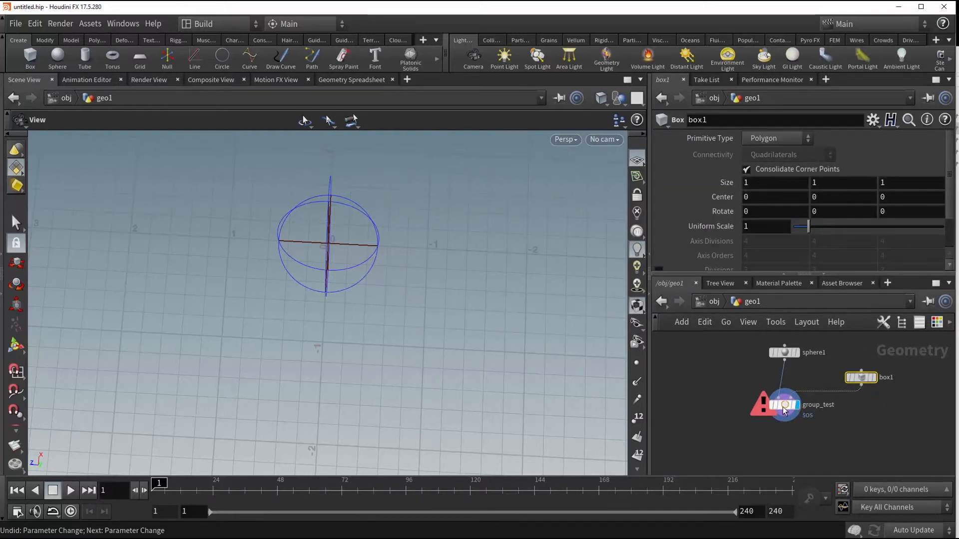
Select group_test to switch its Group Type to Points.
{"action": "left_click", "coordinate": [784, 405]}
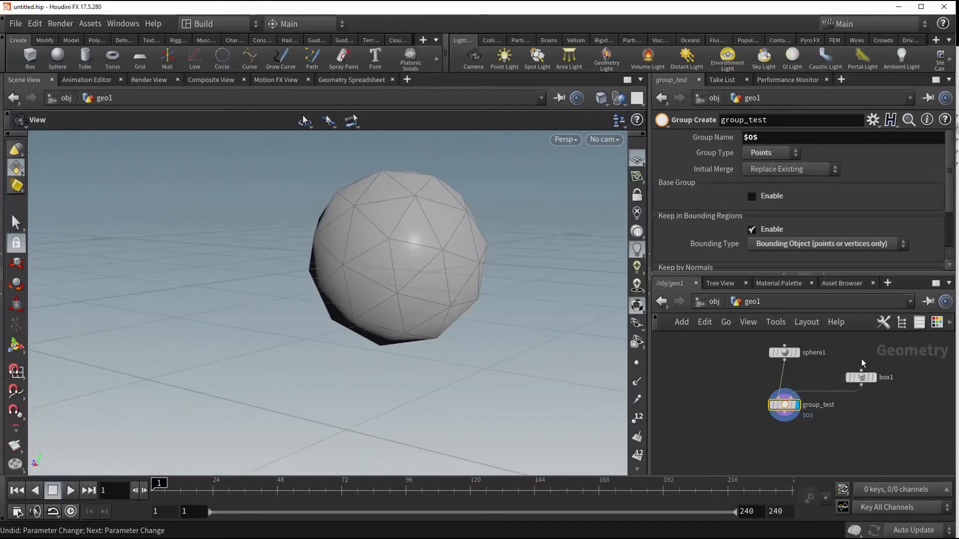
Set box1's Size Y to 3.1, inspect the tall box, and reselect group_test.
{"action": "left_click", "coordinate": [861, 377]}
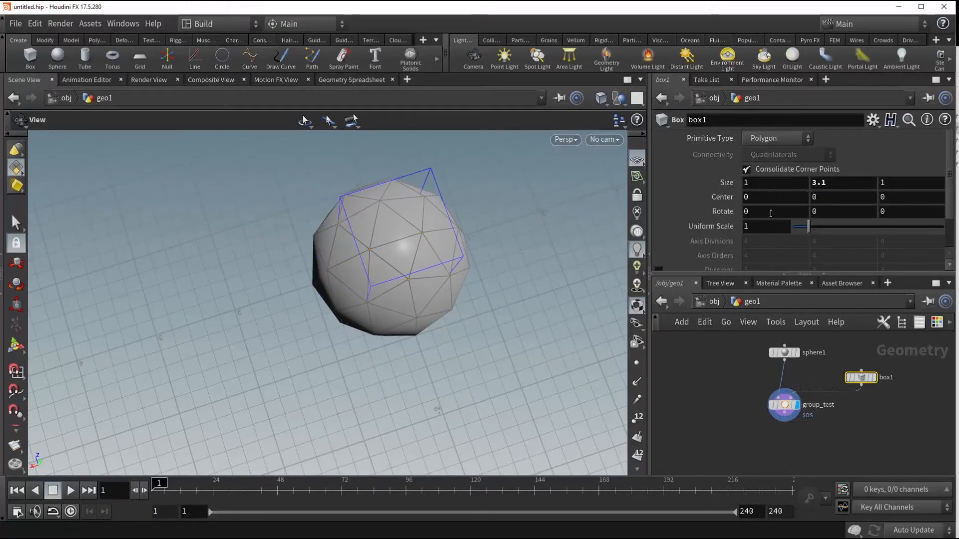
{"action": "type", "text": "6.5"}
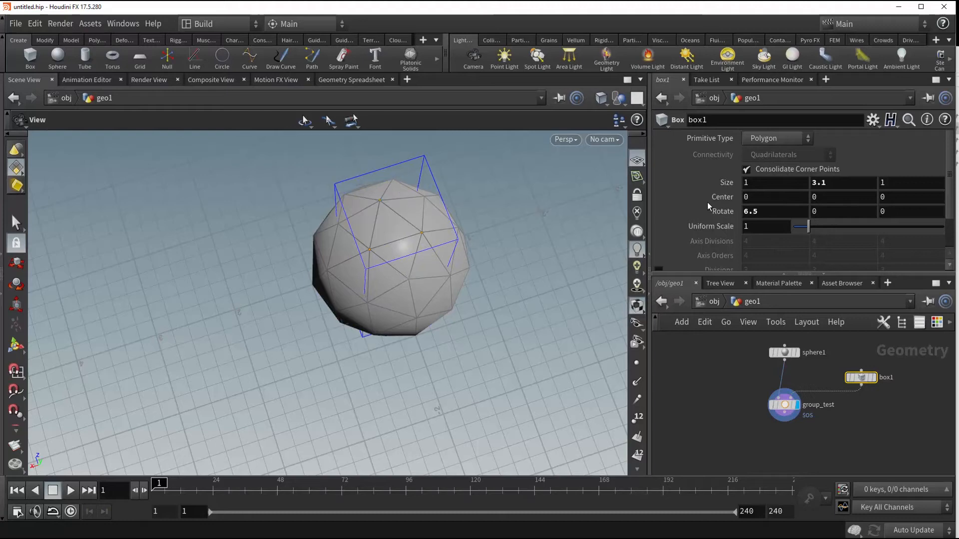
{"action": "key", "text": "ctrl+z"}
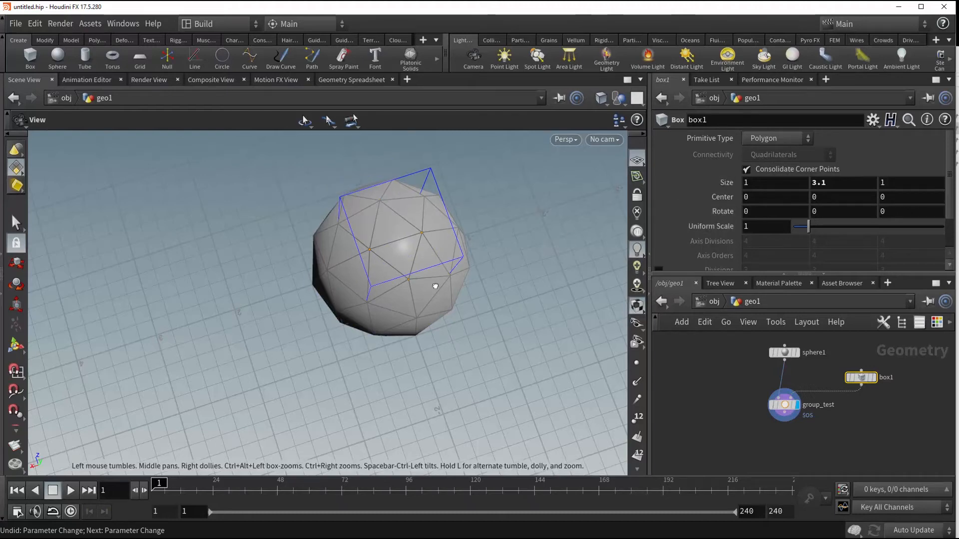
{"action": "left_click_drag", "start_coordinate": [434, 285], "coordinate": [304, 314]}
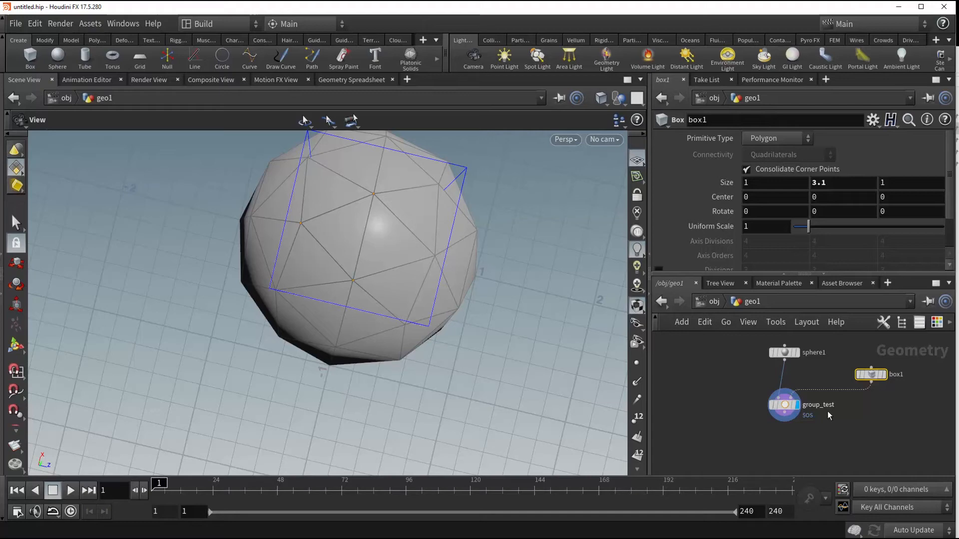
{"action": "mouse_move", "coordinate": [847, 402]}
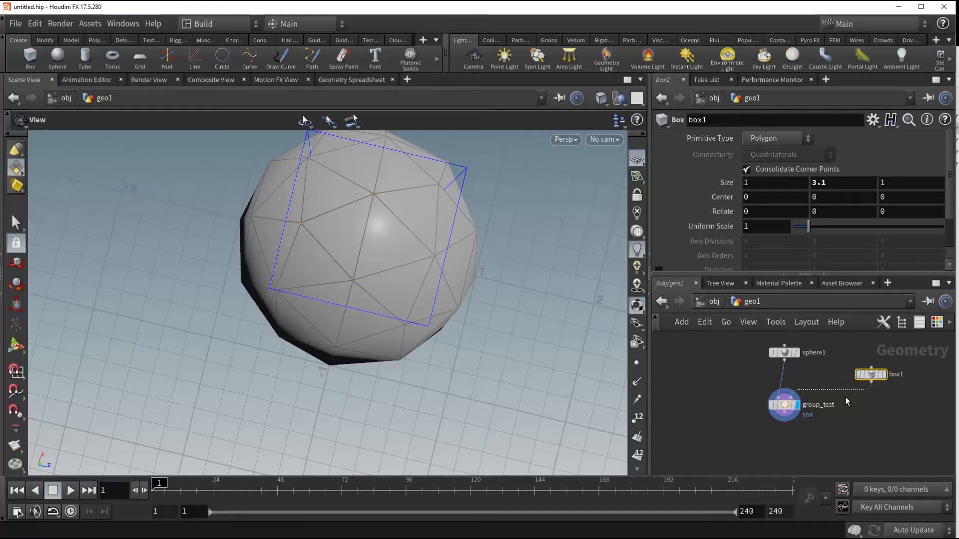
{"action": "mouse_move", "coordinate": [446, 302]}
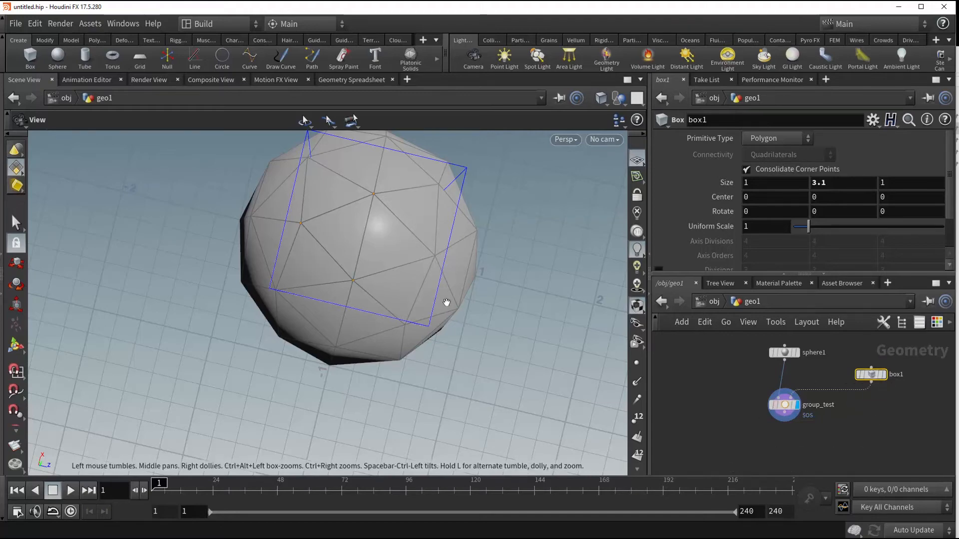
{"action": "left_click_drag", "start_coordinate": [446, 302], "coordinate": [411, 316]}
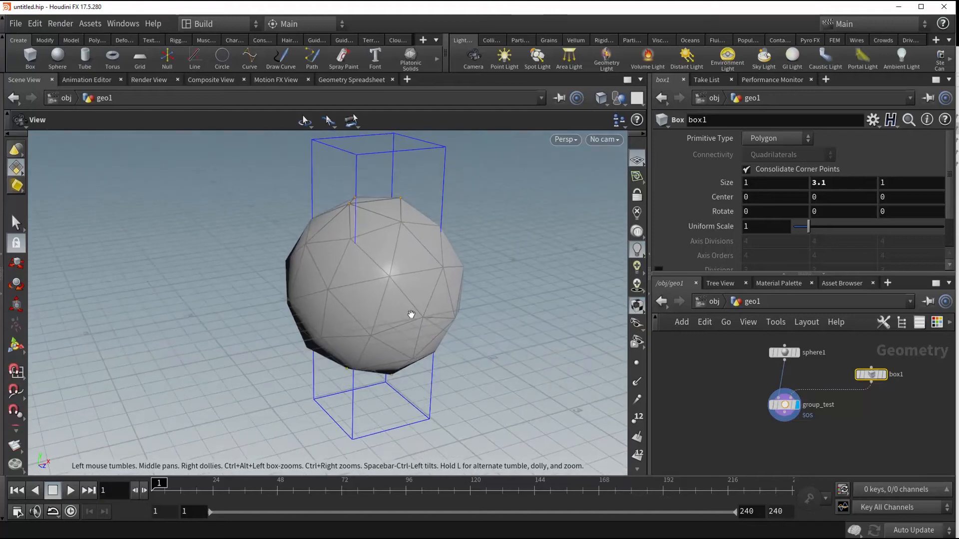
{"action": "left_click", "coordinate": [783, 404]}
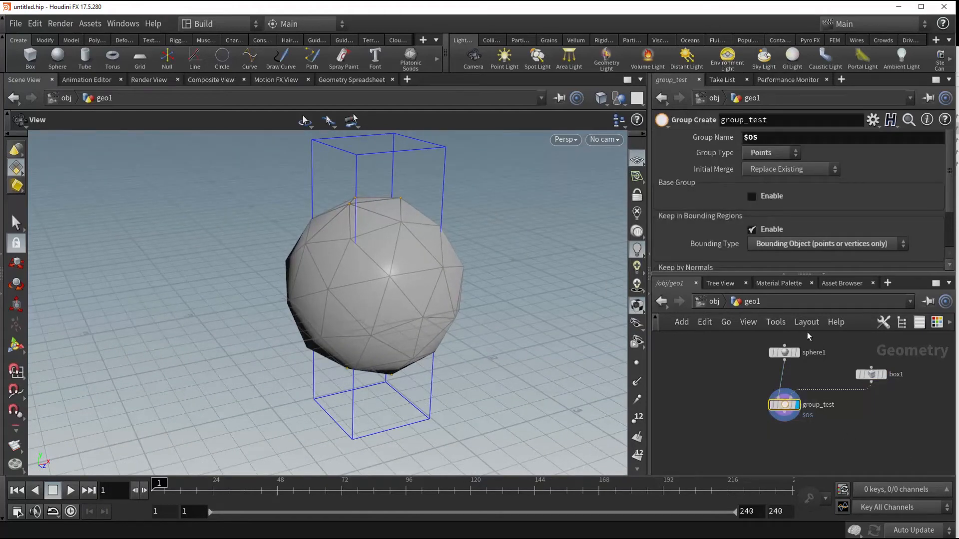
Set group_test's Bounding Type to Bounding Volume.
{"action": "left_click", "coordinate": [822, 243]}
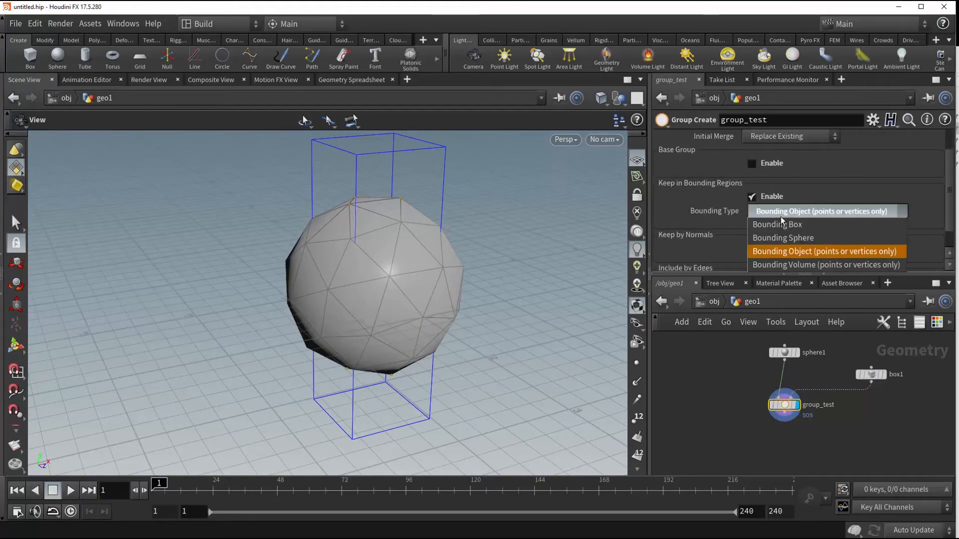
{"action": "left_click", "coordinate": [825, 265]}
{"action": "type", "text": "v"}
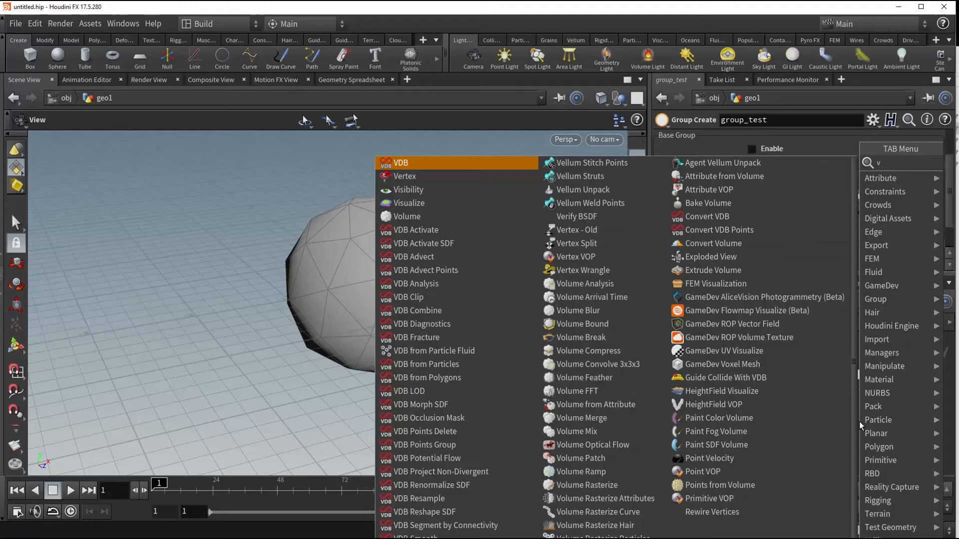
Add a VDB from Polygons node with 0.01 voxel size and display group_test.
{"action": "type", "text": "db fr"}
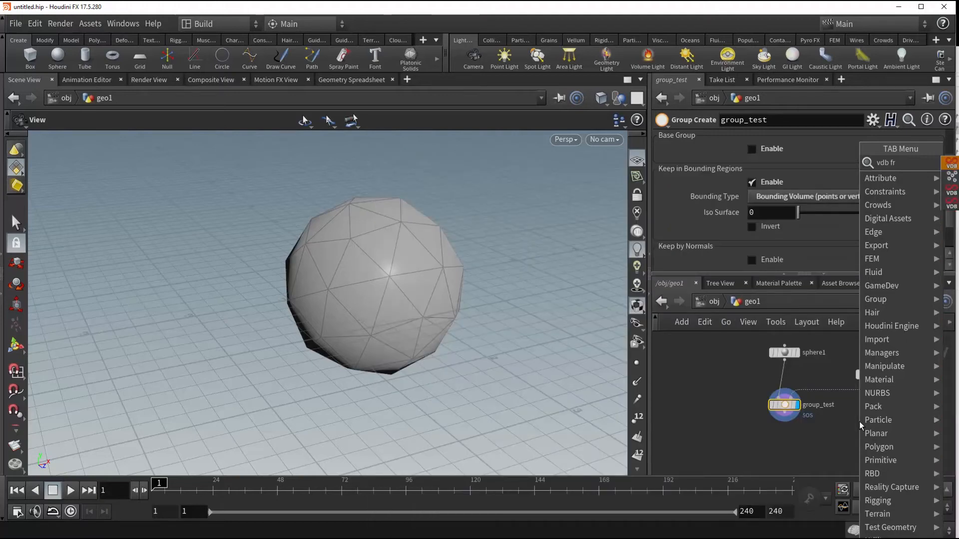
{"action": "left_click", "coordinate": [868, 374]}
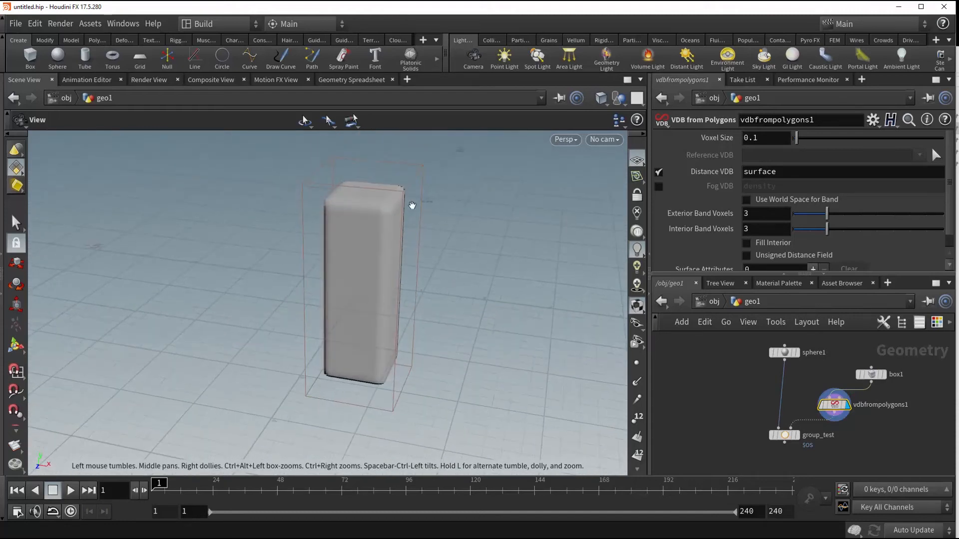
{"action": "left_click", "coordinate": [764, 138]}
{"action": "type", "text": "0.01"}
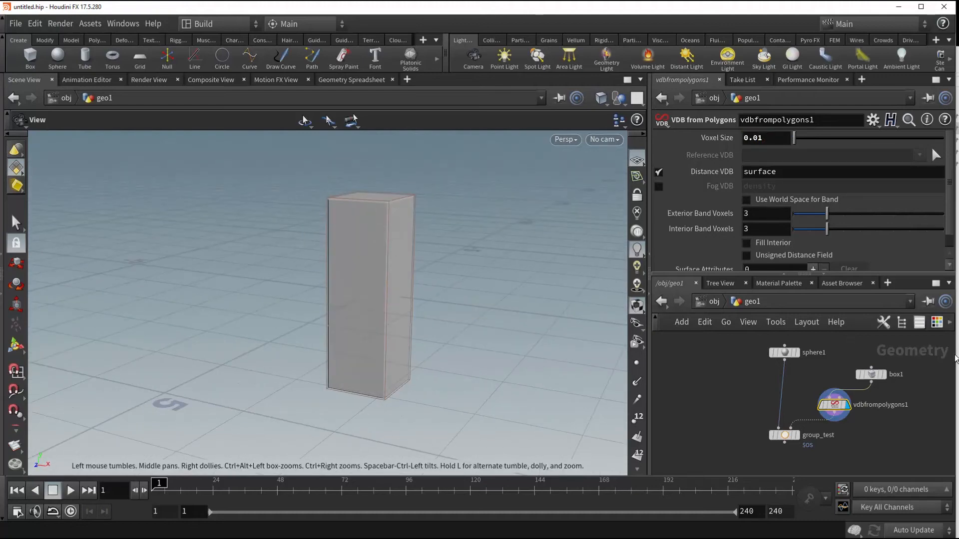
{"action": "left_click", "coordinate": [784, 435]}
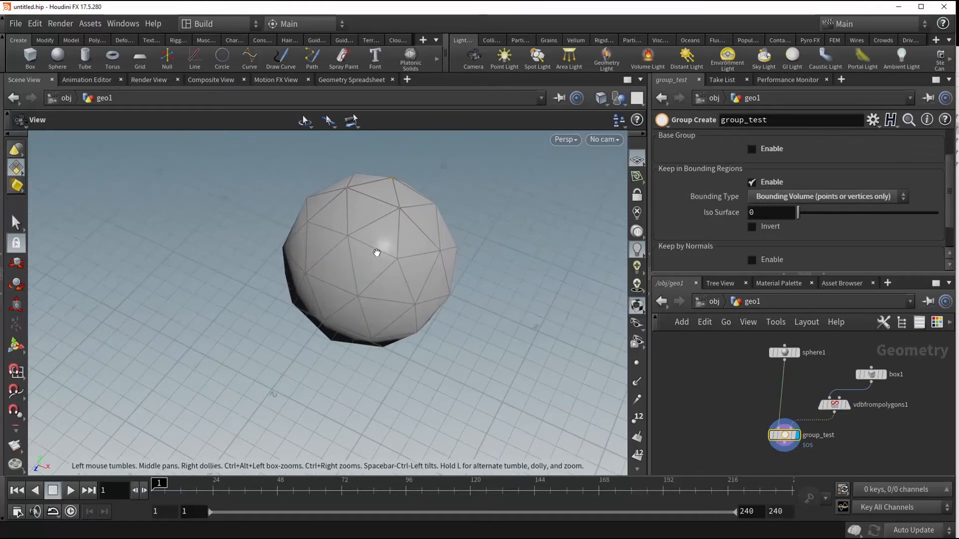
Orbit the viewport to inspect the sphere's grouped points.
{"action": "left_click_drag", "start_coordinate": [376, 253], "coordinate": [362, 237]}
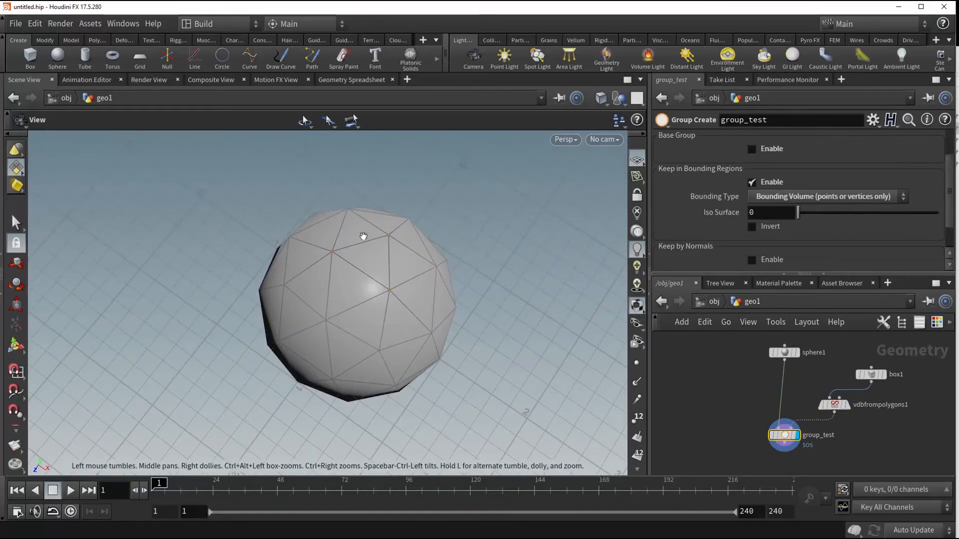
{"action": "left_click_drag", "start_coordinate": [362, 236], "coordinate": [396, 291]}
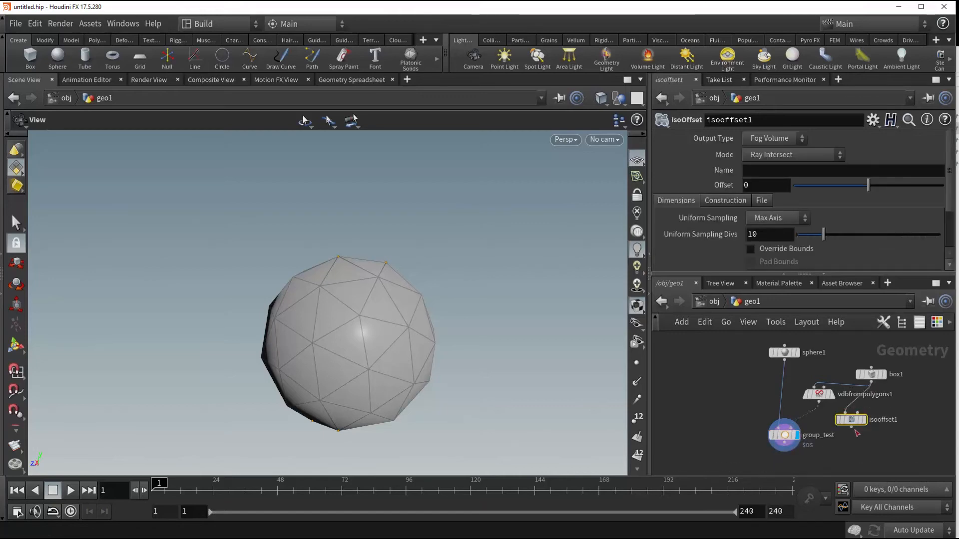
Display isooffset1, set Uniform Sampling Divs to 50, then display group_test again.
{"action": "left_click", "coordinate": [850, 420]}
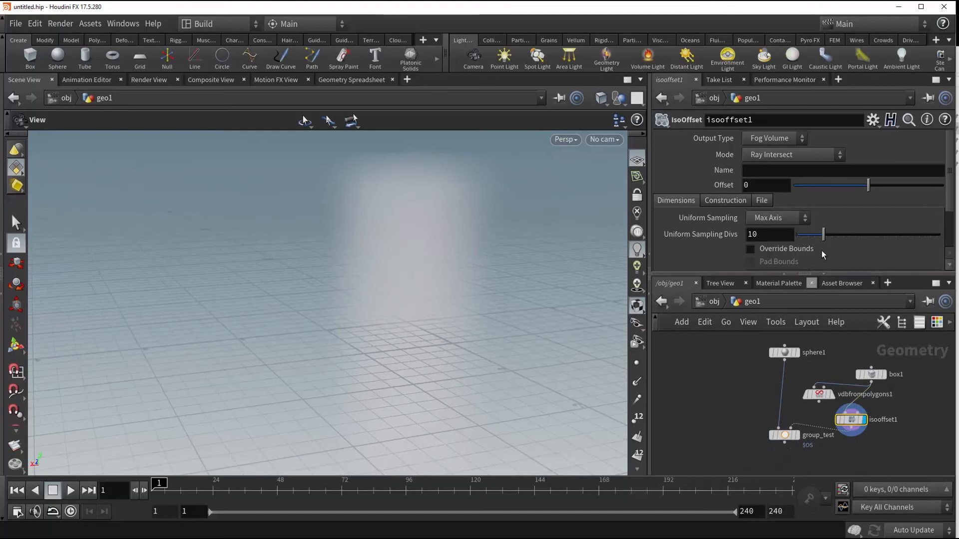
{"action": "left_click", "coordinate": [768, 234]}
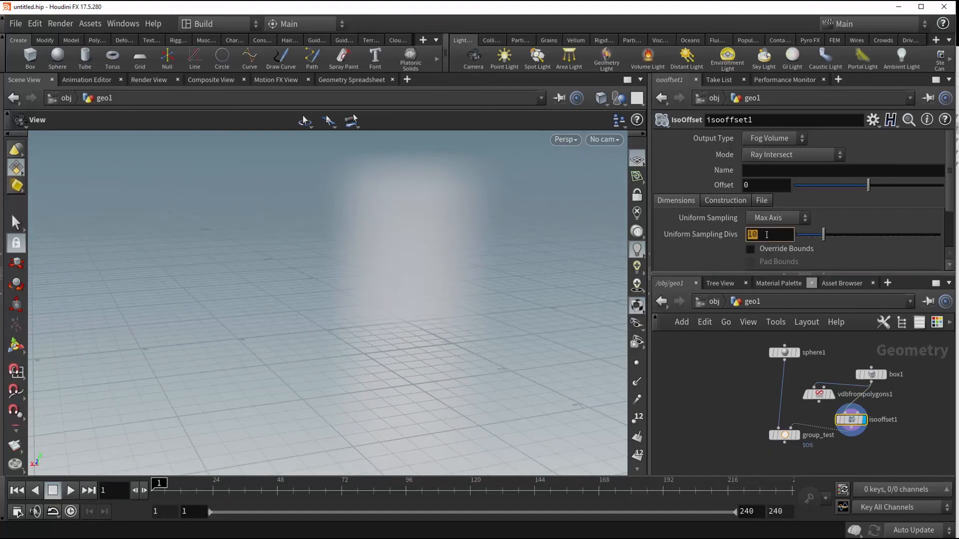
{"action": "type", "text": "50"}
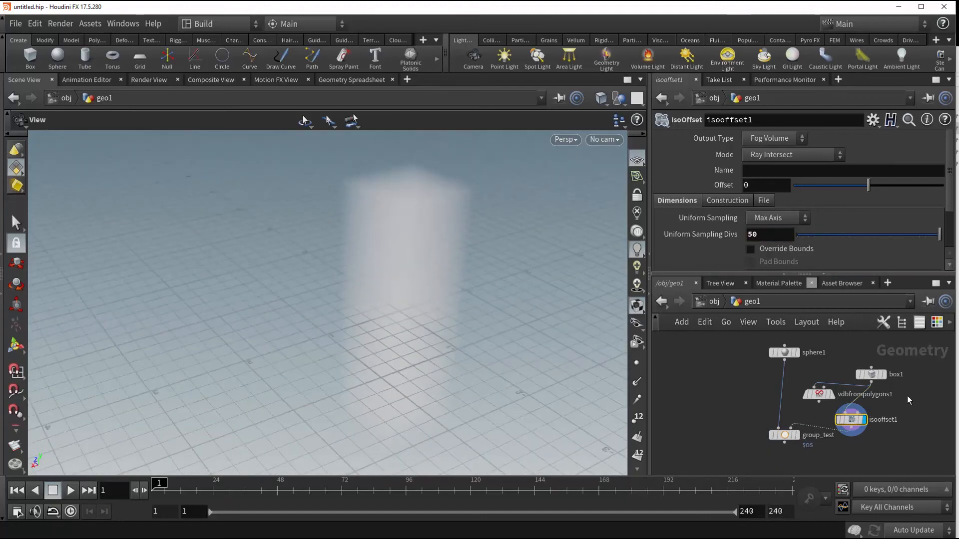
{"action": "left_click", "coordinate": [784, 435]}
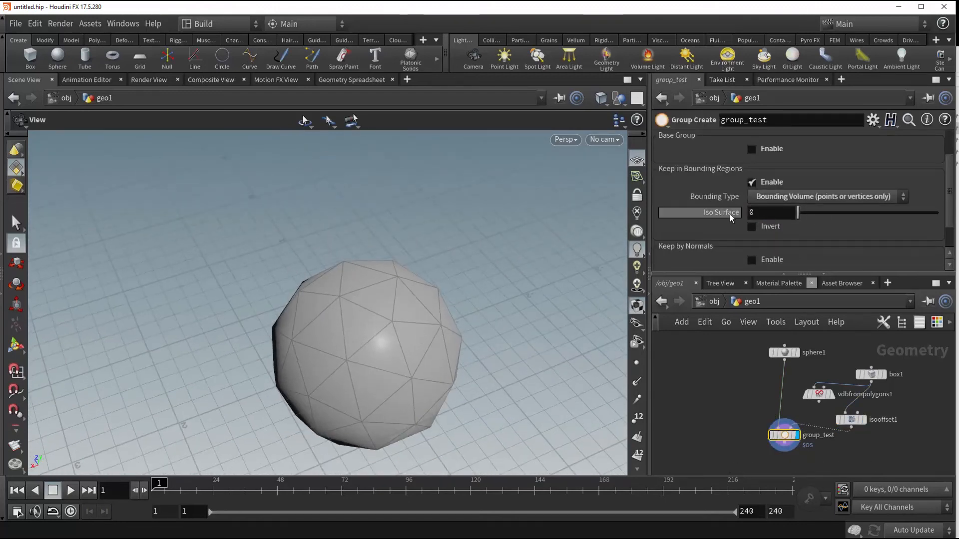
{"action": "mouse_move", "coordinate": [729, 212]}
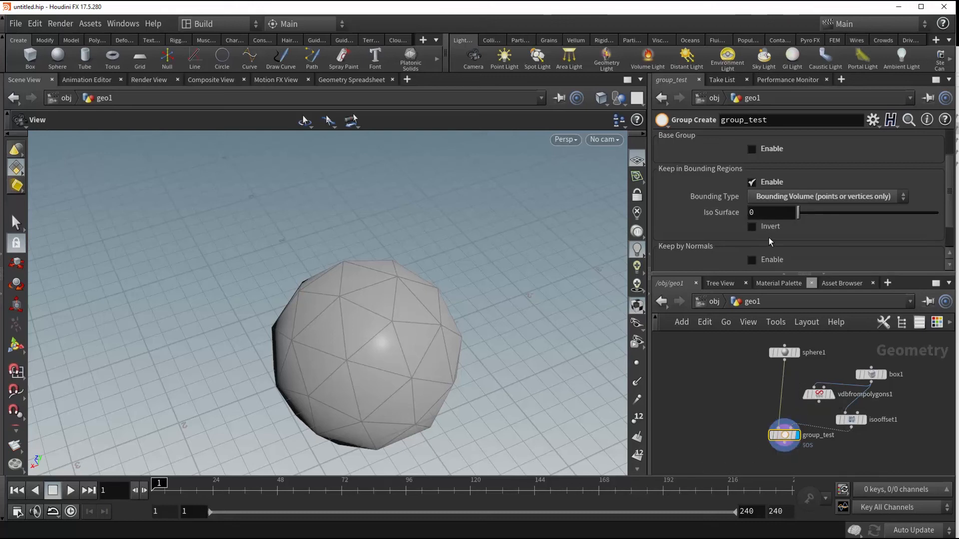
{"action": "mouse_move", "coordinate": [747, 211]}
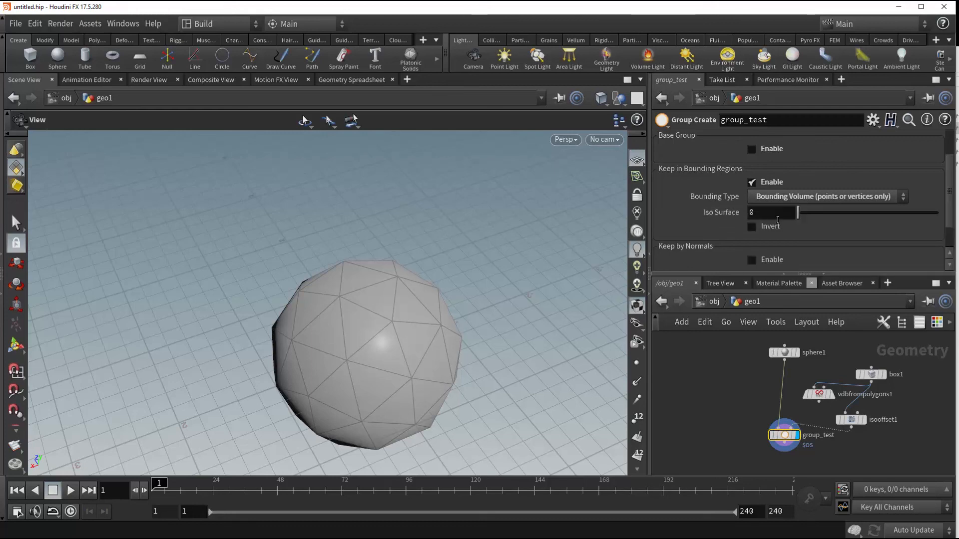
Enter an iso surface threshold of 0.5 on group_test.
{"action": "type", "text": "0.5"}
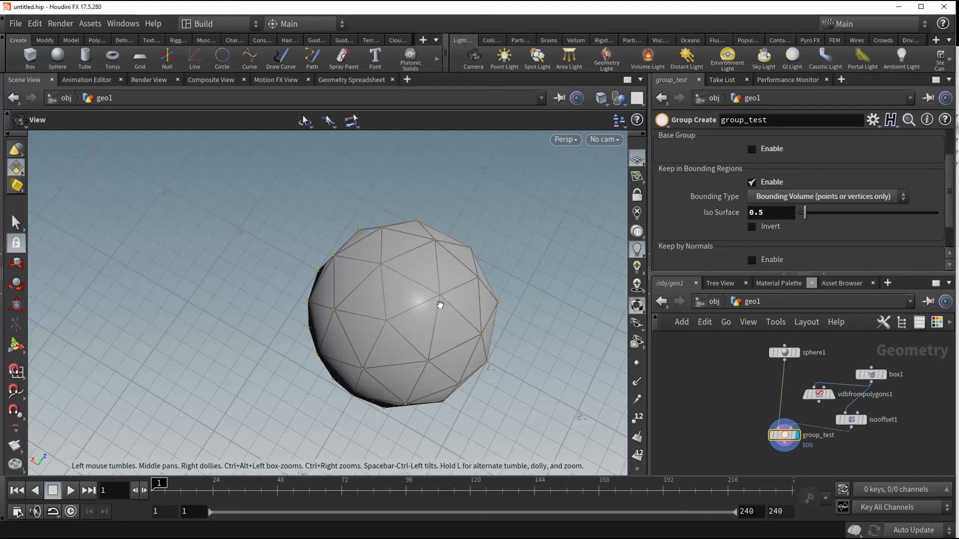
Invert the iso surface grouping and orbit to inspect the remaining highlighted points.
{"action": "left_click_drag", "start_coordinate": [440, 304], "coordinate": [426, 346]}
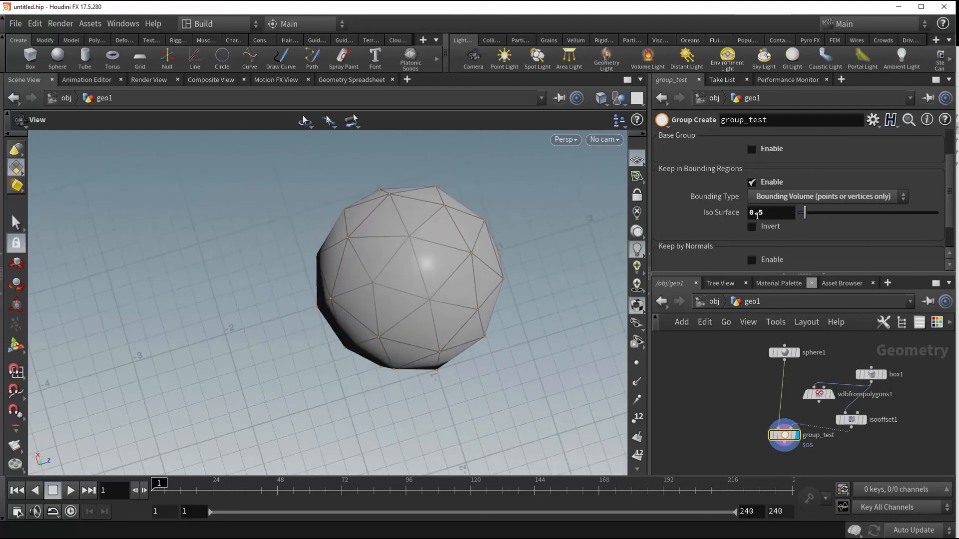
{"action": "left_click", "coordinate": [751, 226]}
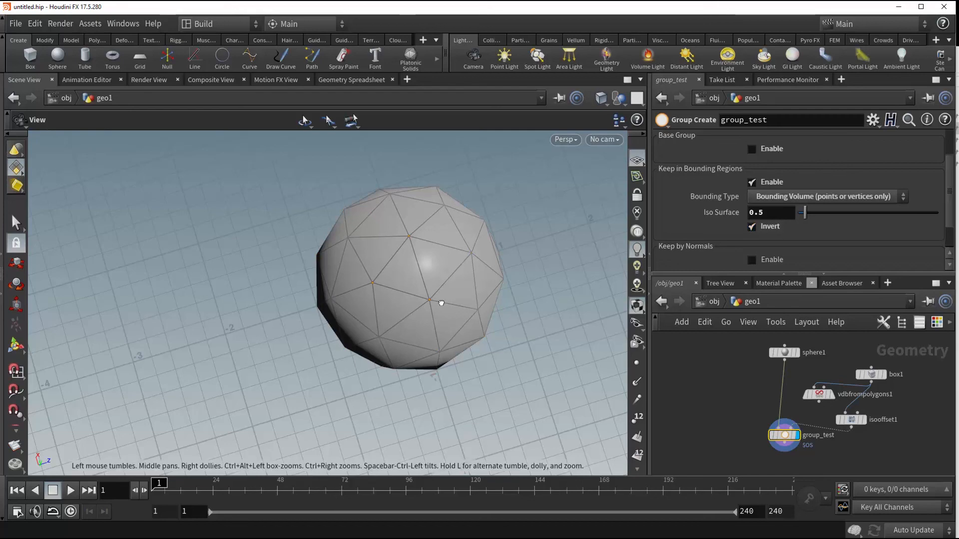
{"action": "left_click_drag", "start_coordinate": [440, 302], "coordinate": [417, 246]}
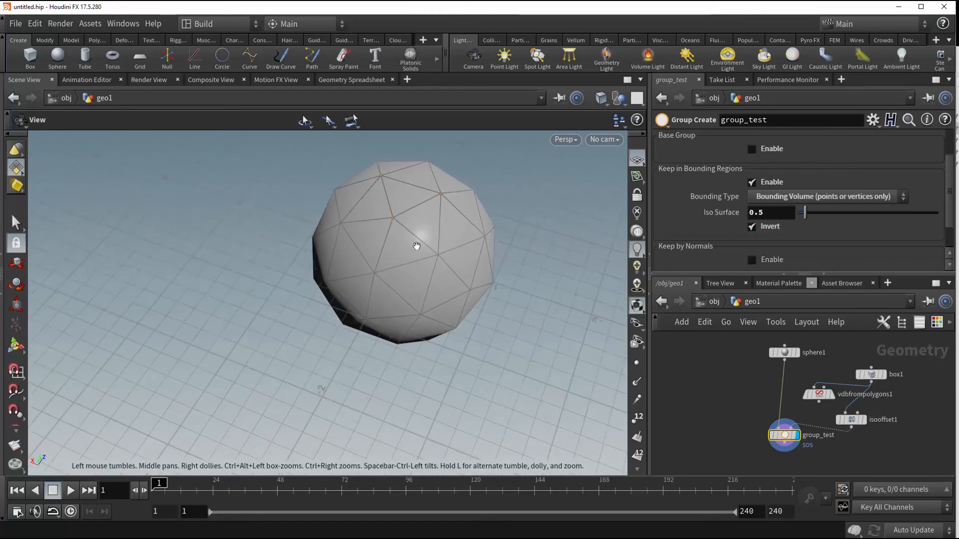
{"action": "left_click_drag", "start_coordinate": [416, 246], "coordinate": [399, 413]}
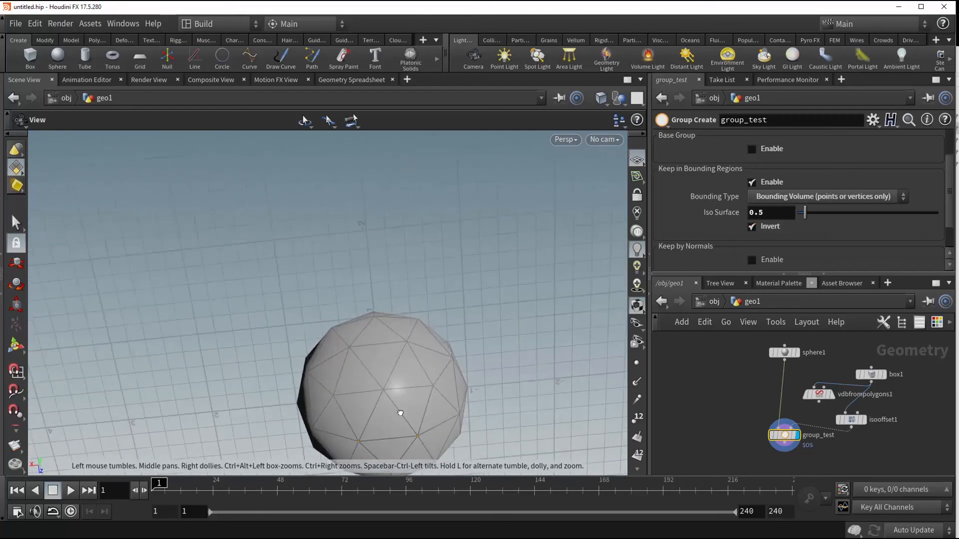